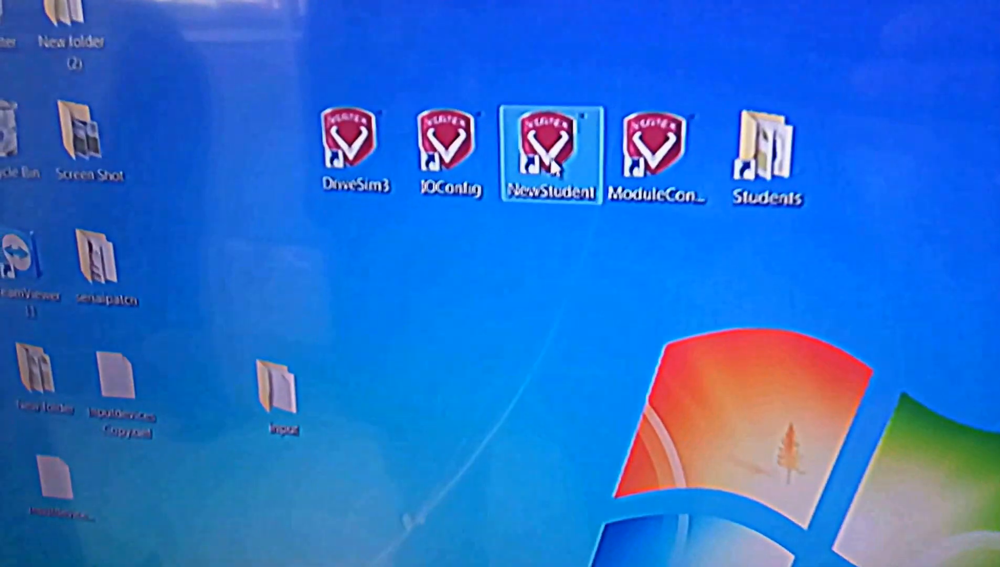
Register a new student as NAWAF1 after NAWAF is reported as already existing.
double_click(552, 153)
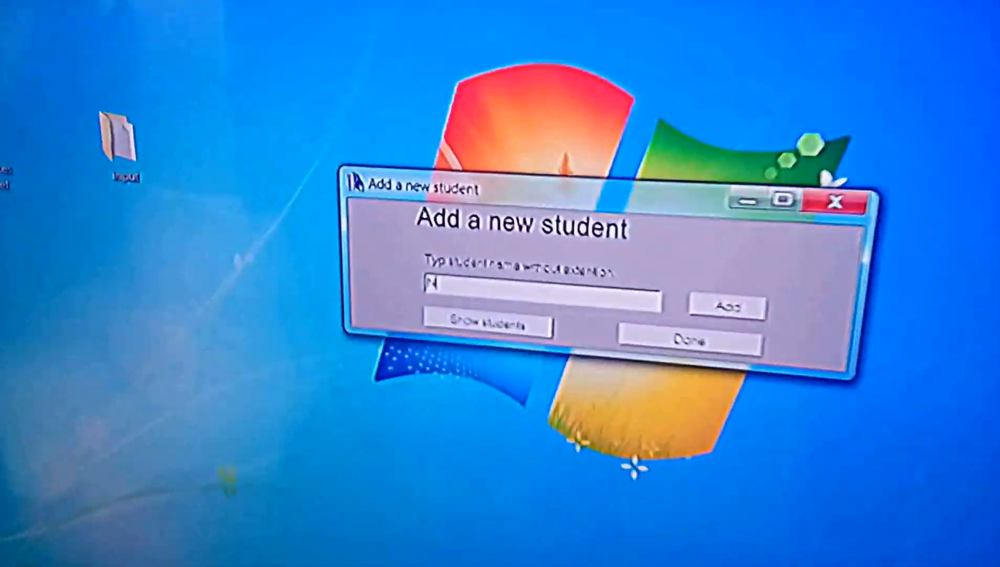
text(AWAF)
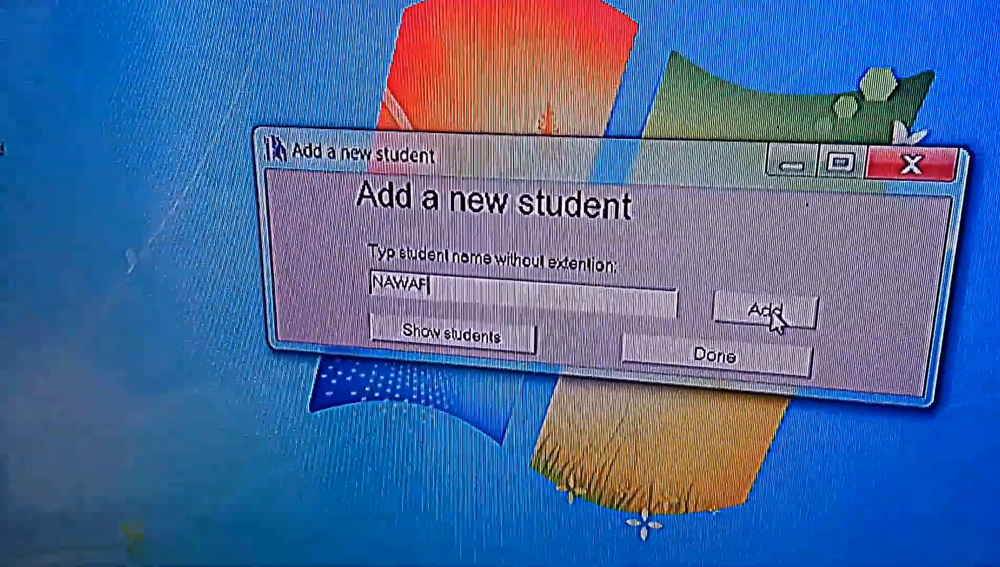
click(768, 315)
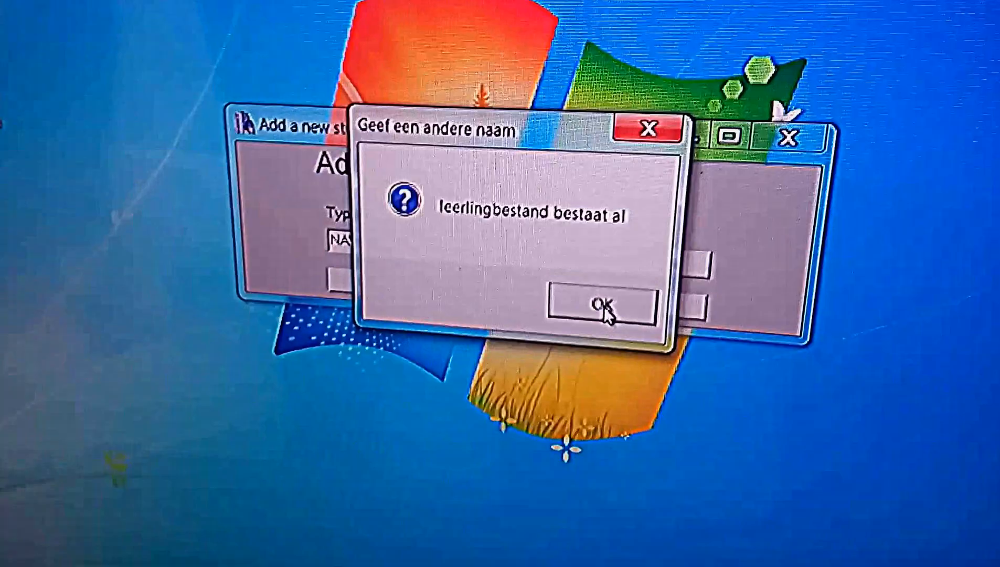
click(587, 304)
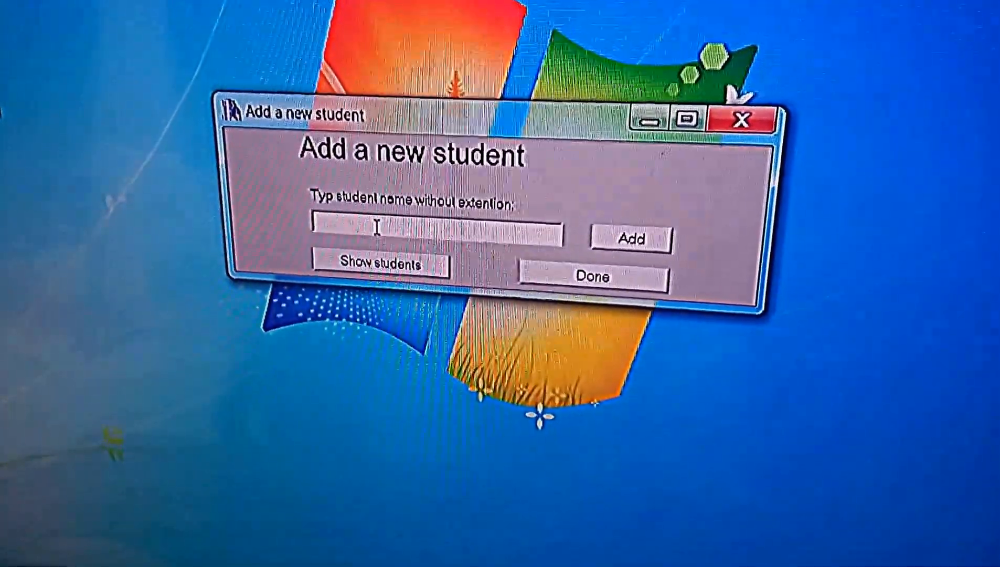
text(NAWAF)
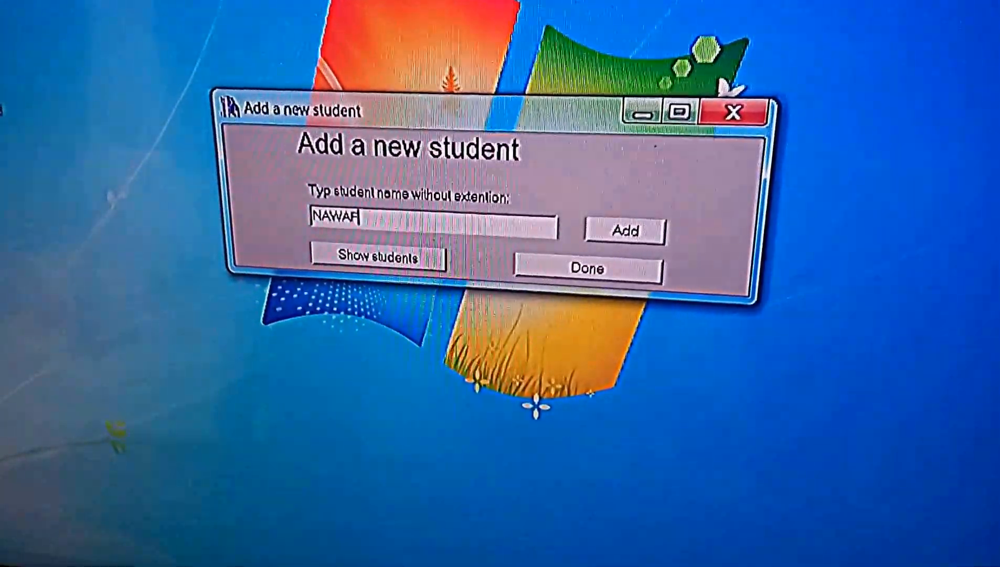
text(1)
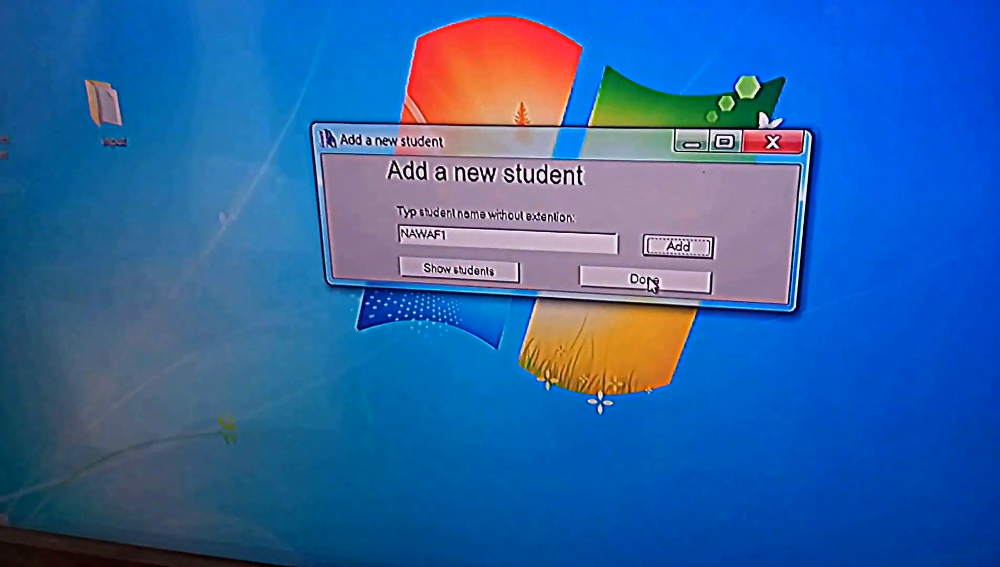
click(646, 280)
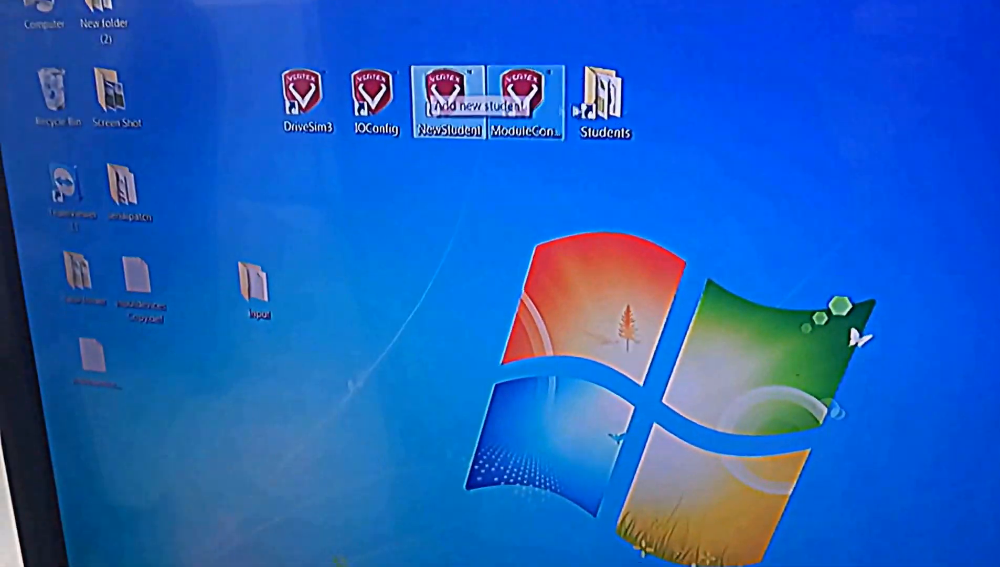
Launch the driving simulator and bring up the list of student files.
double_click(603, 102)
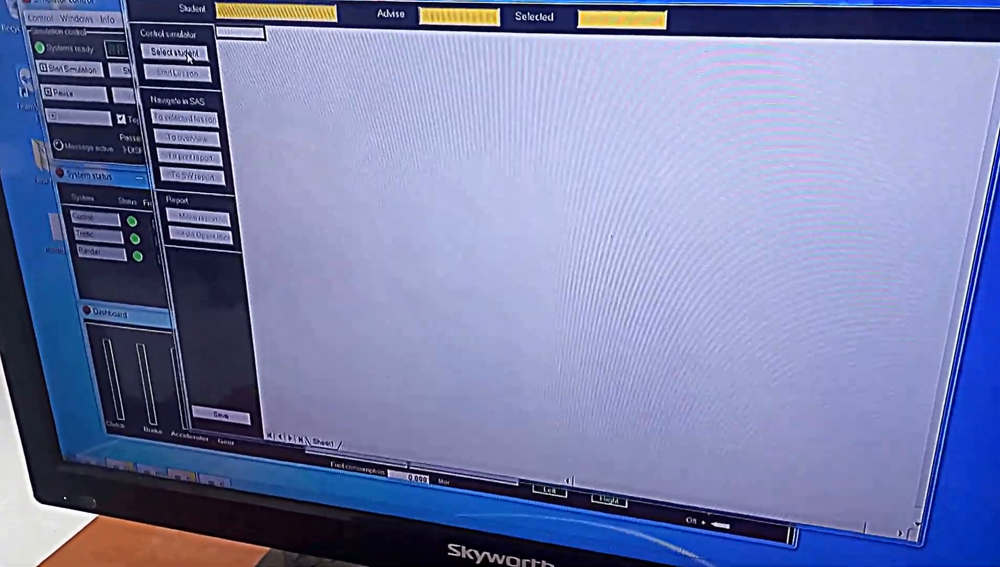
click(177, 53)
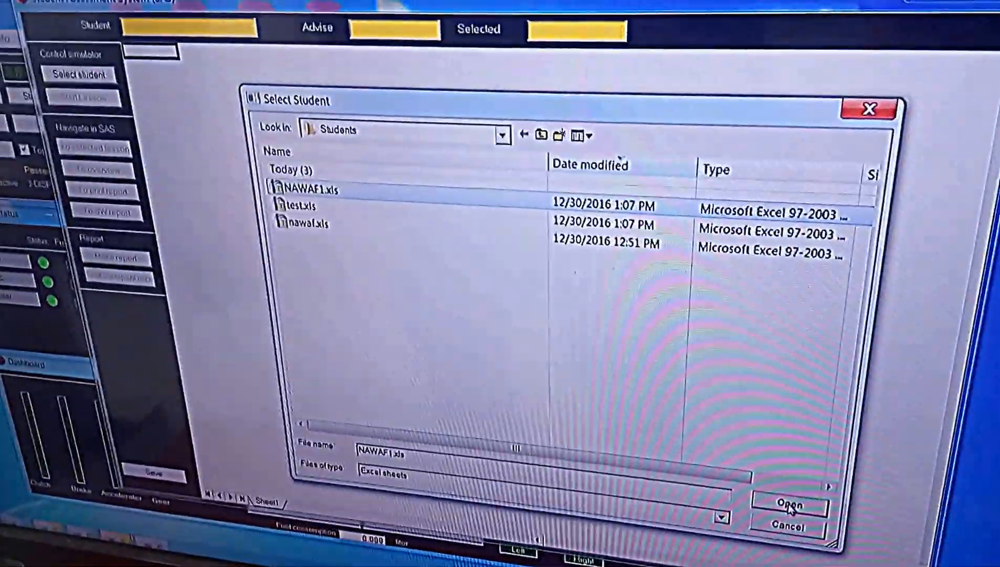
Load student file NAWAF1 into the Student Assessment System.
click(788, 506)
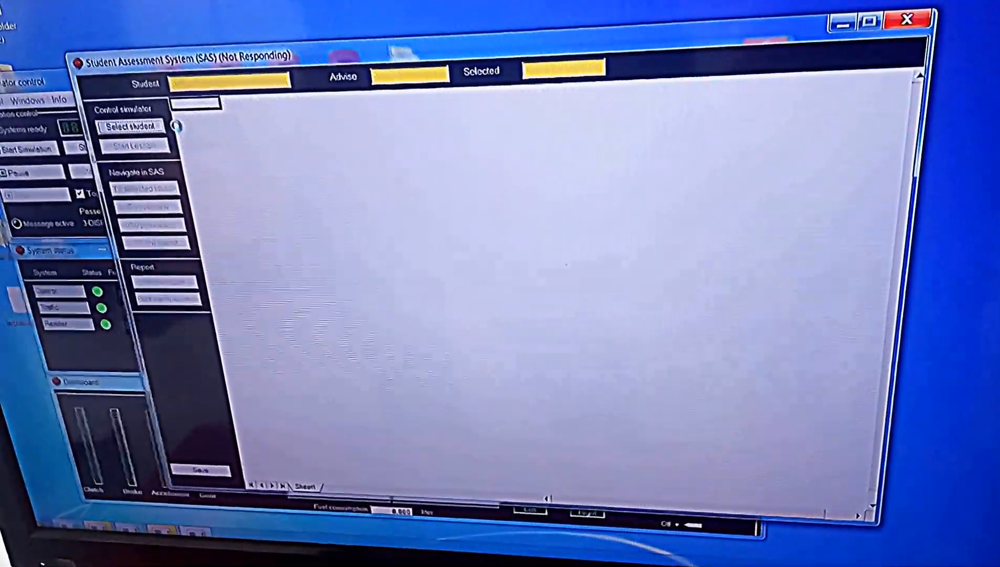
click(130, 118)
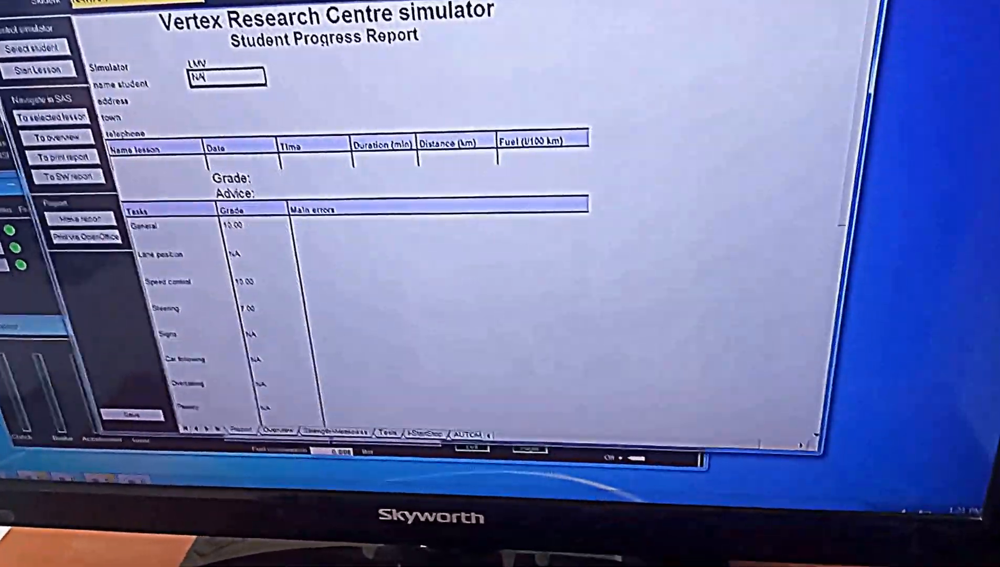
text(NAWAF1)
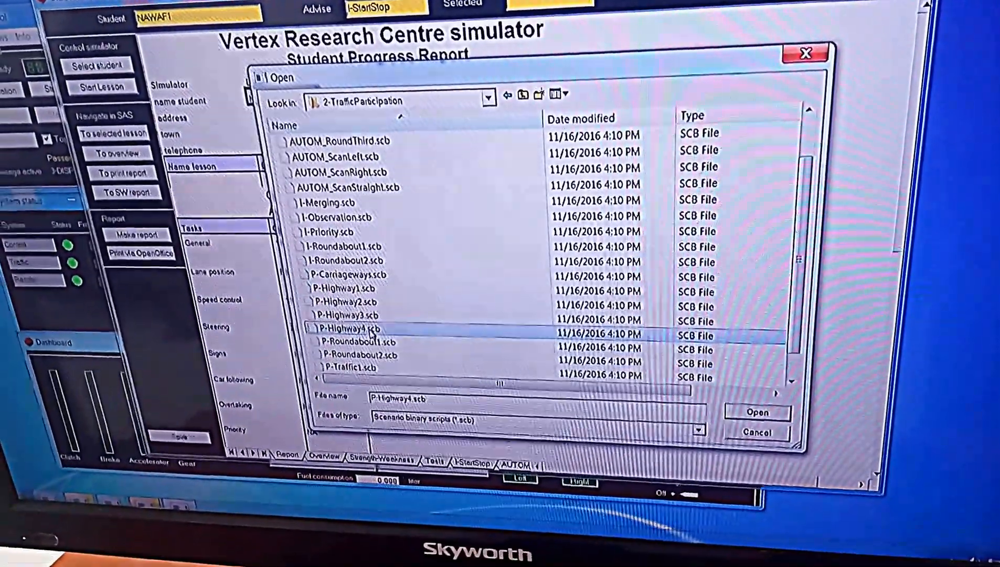
Open the P-Highway4 lesson scenario for NAWAF1.
click(756, 413)
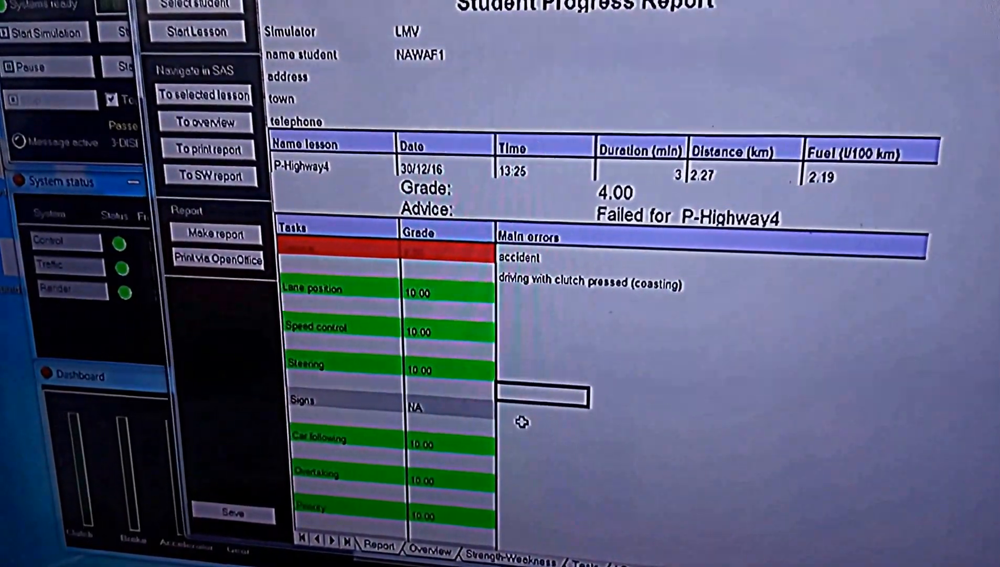
Scroll the progress report to review P-Highway4's 4.00 grade and main errors.
scroll(down, 3)
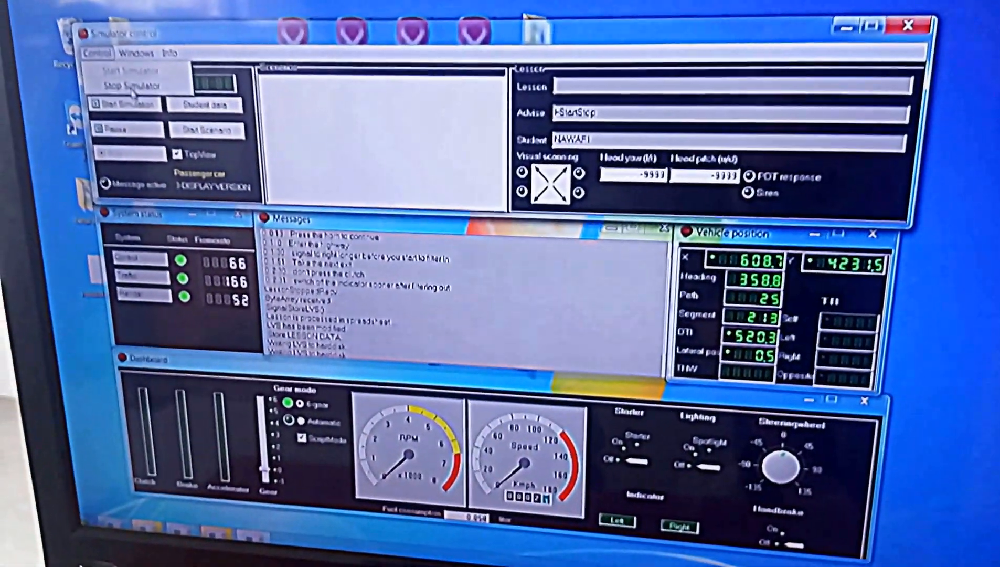
Request stopping the simulator from the Control menu.
click(128, 85)
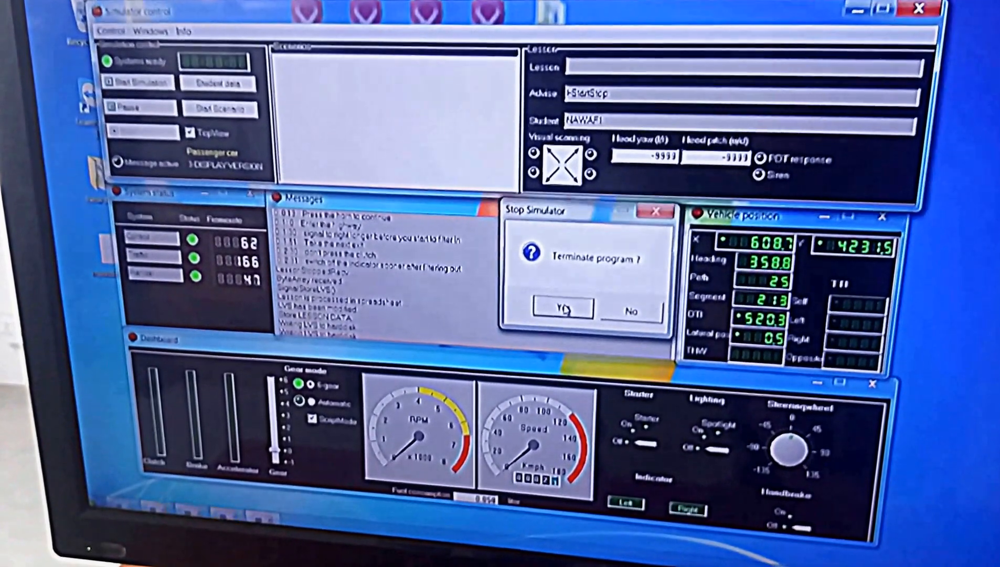